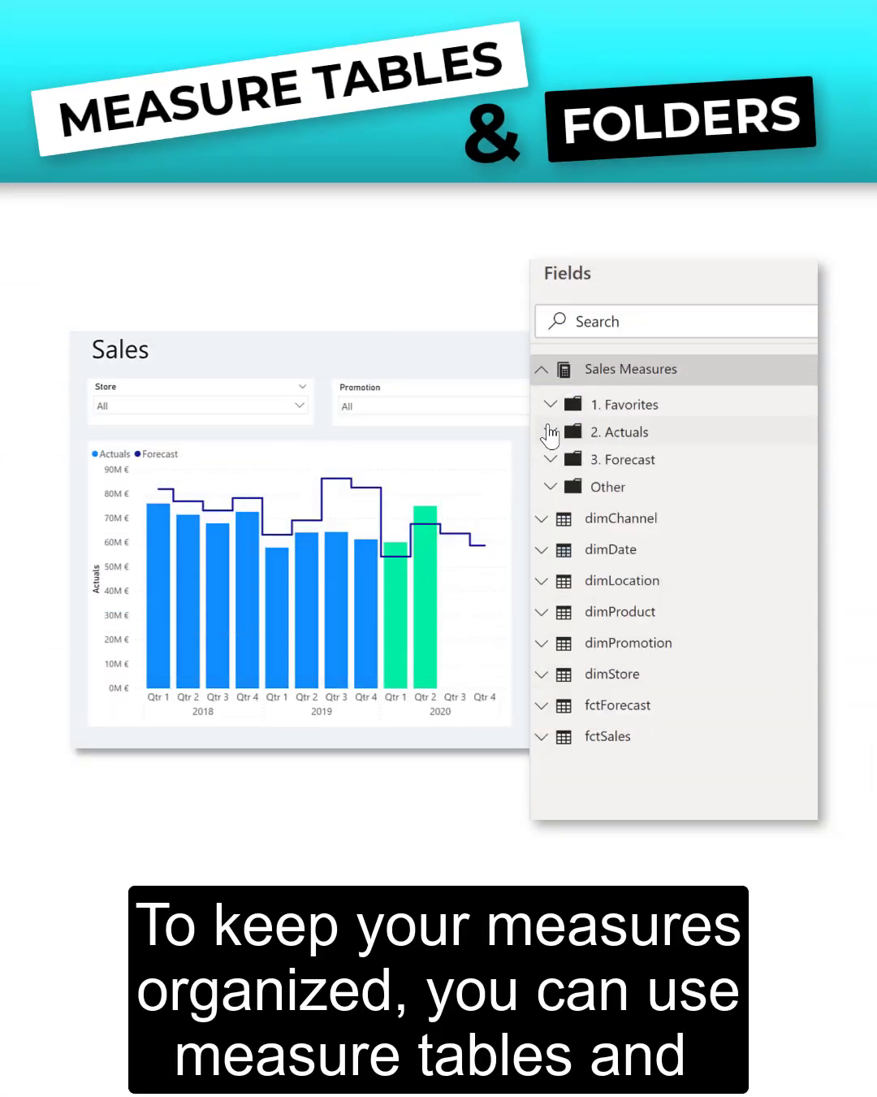
Open Enter data to start a new empty table named Table with Column1
{"action": "left_click", "coordinate": [550, 432]}
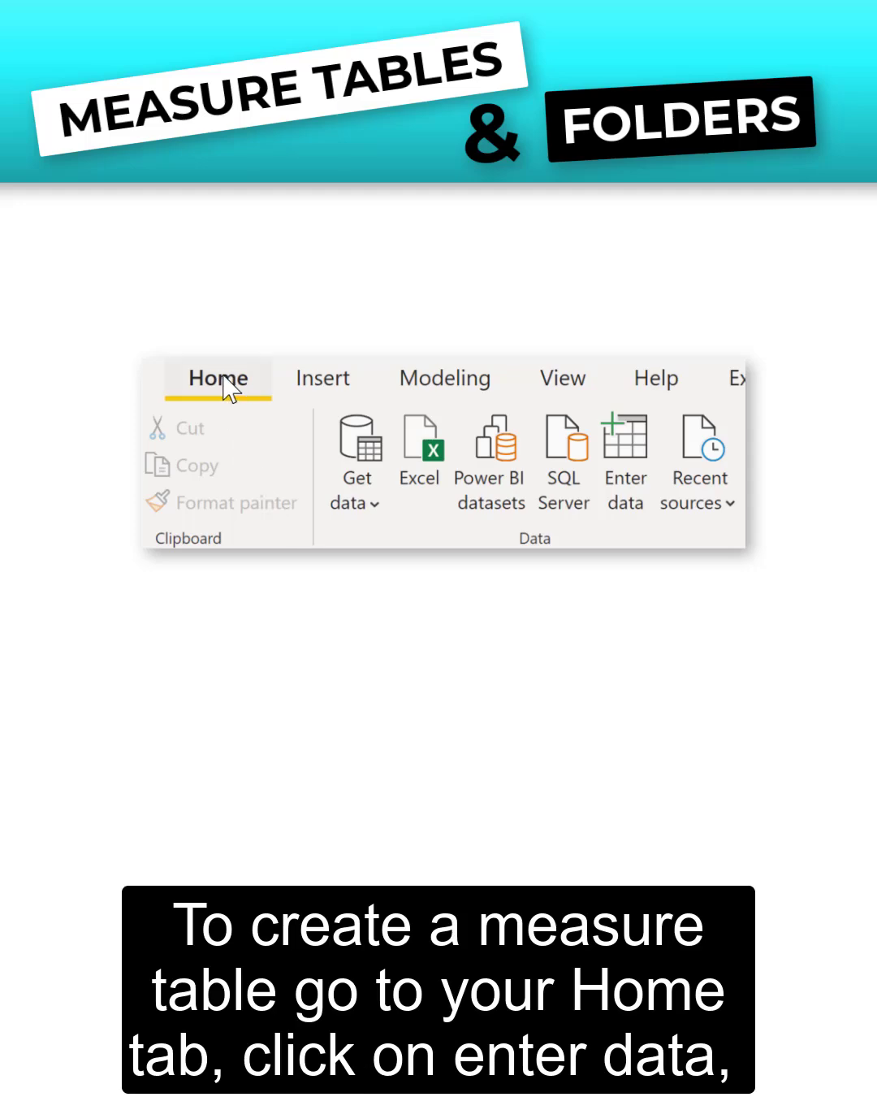
{"action": "mouse_move", "coordinate": [624, 450]}
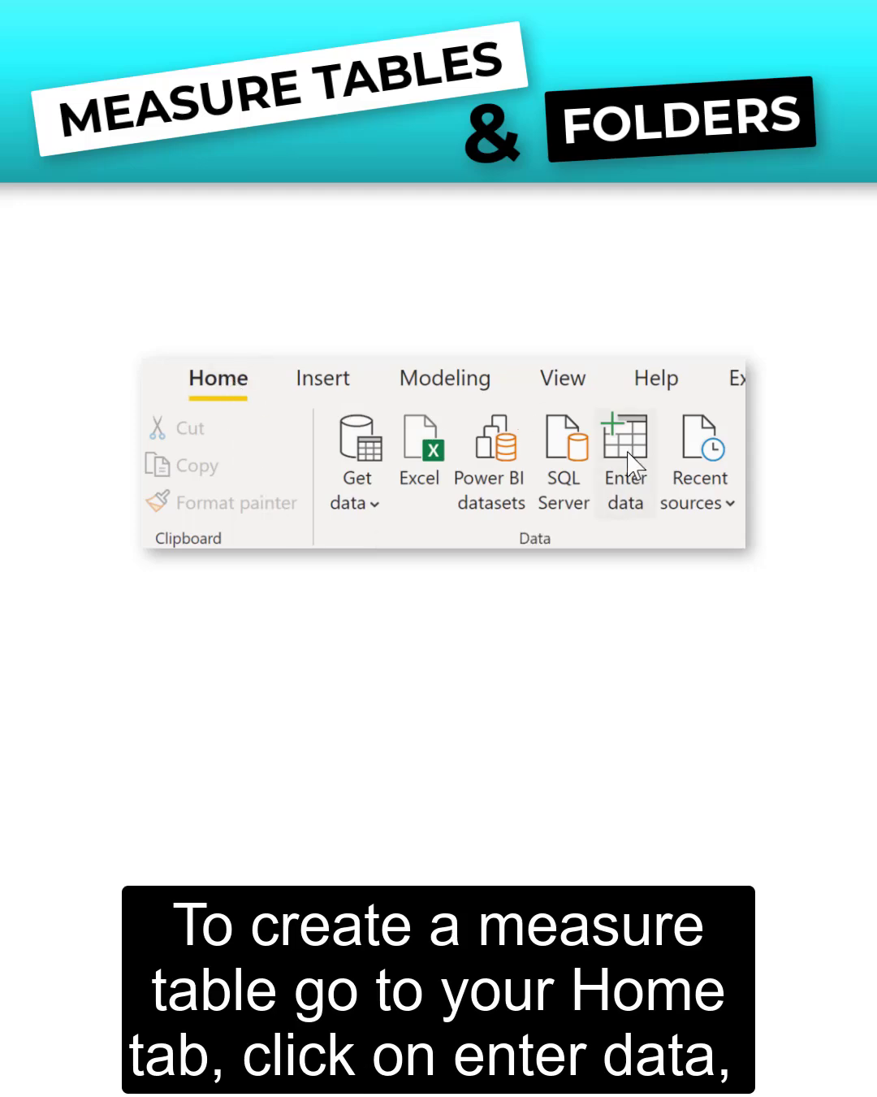
{"action": "left_click", "coordinate": [624, 451]}
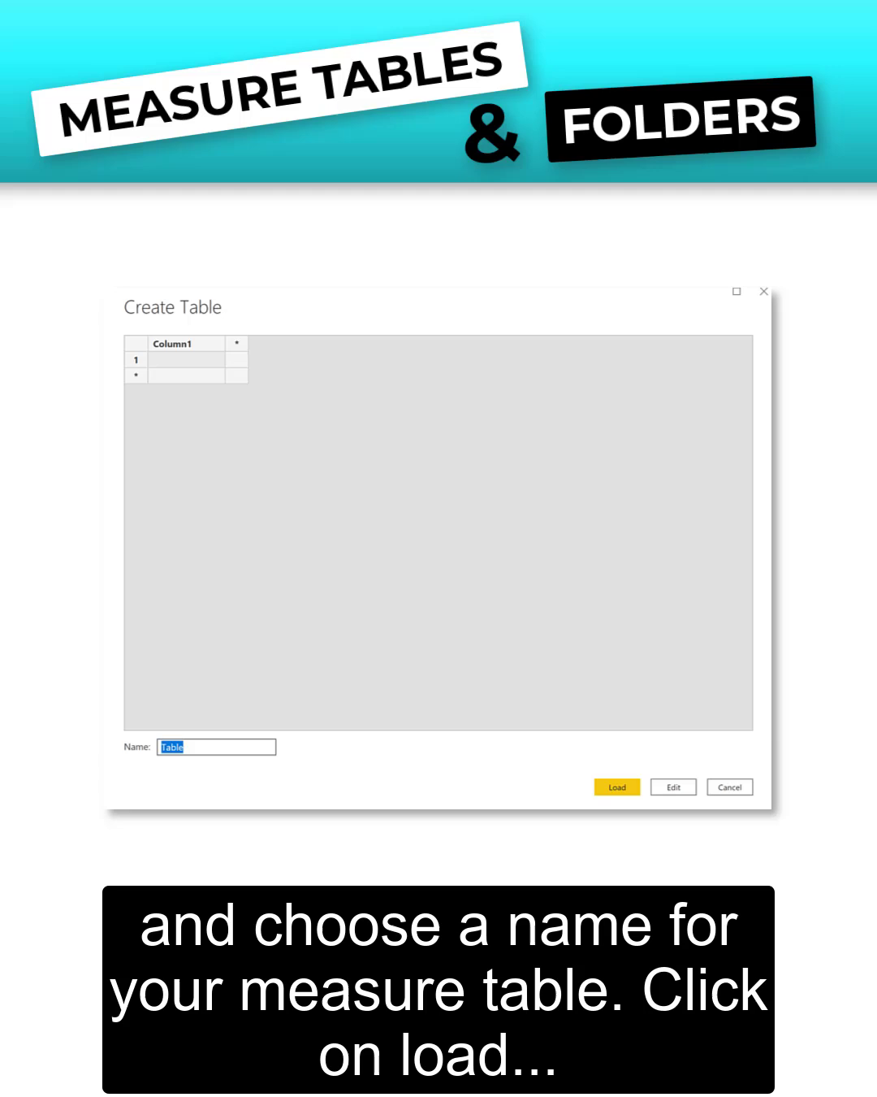
{"action": "left_click", "coordinate": [616, 787]}
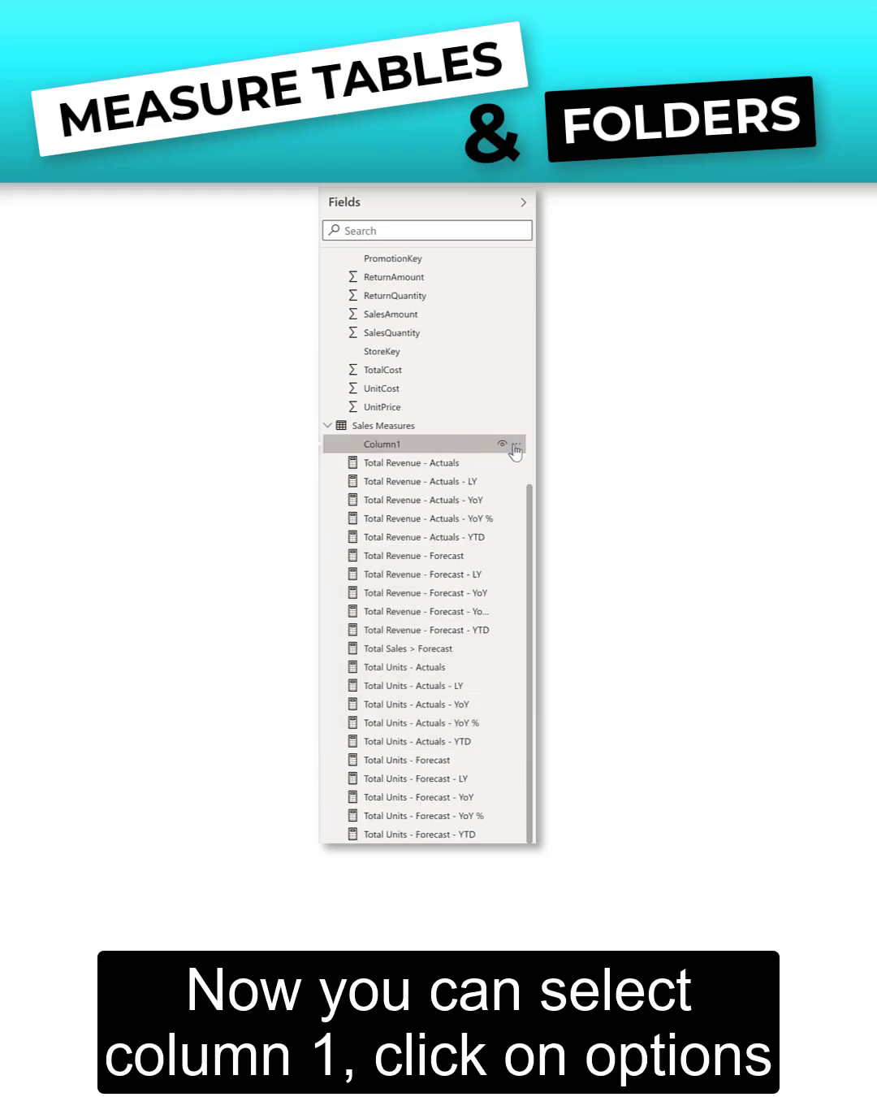
Open the options menu for Column1 in the Sales Measures table
{"action": "left_click", "coordinate": [517, 445]}
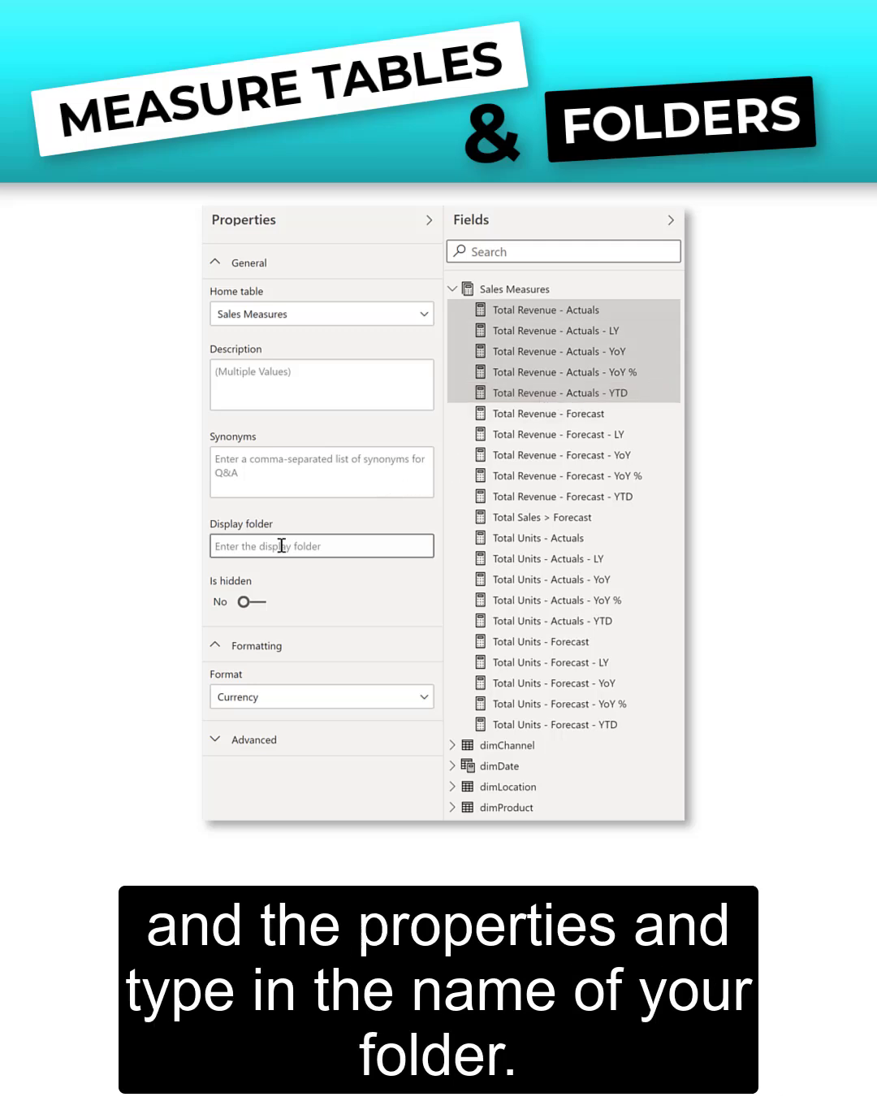
Set the measures' display folder to 'Actuals' plus a semicolon-separated Favorites folder
{"action": "type", "text": "Actuals\\Revenue"}
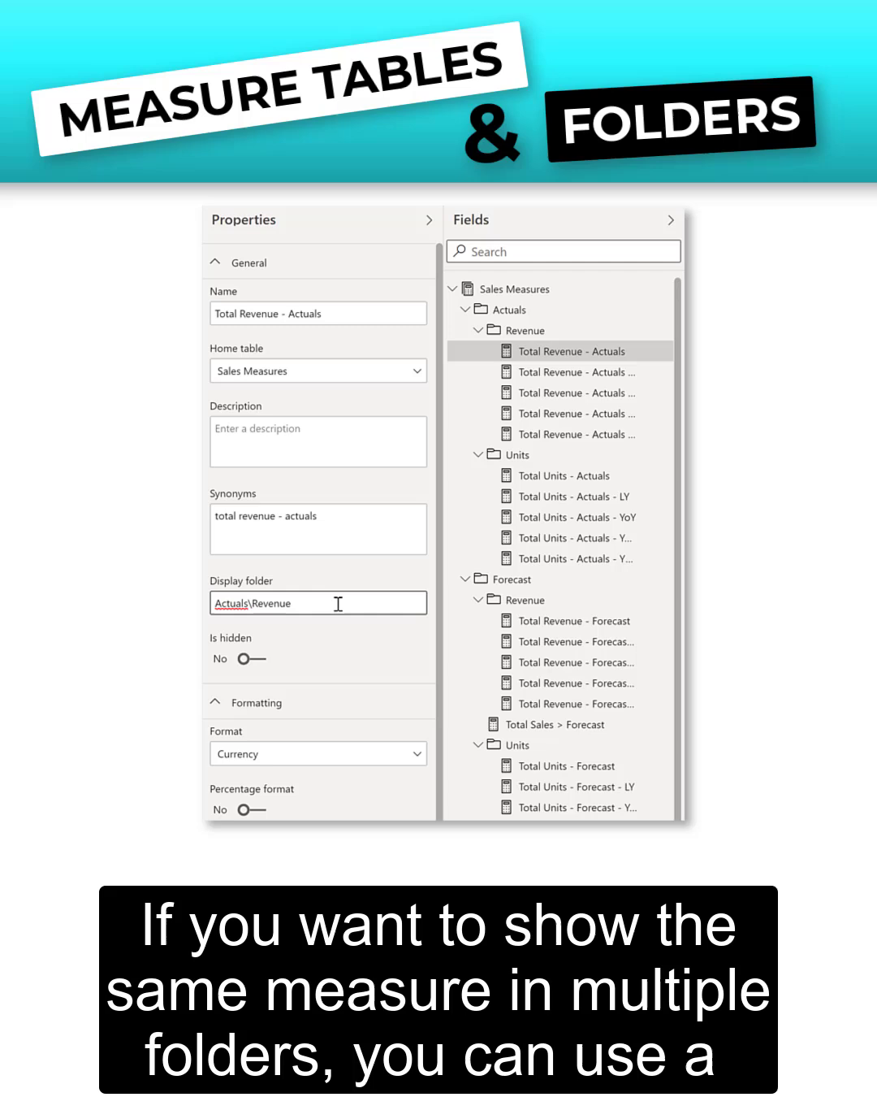
{"action": "type", "text": ";"}
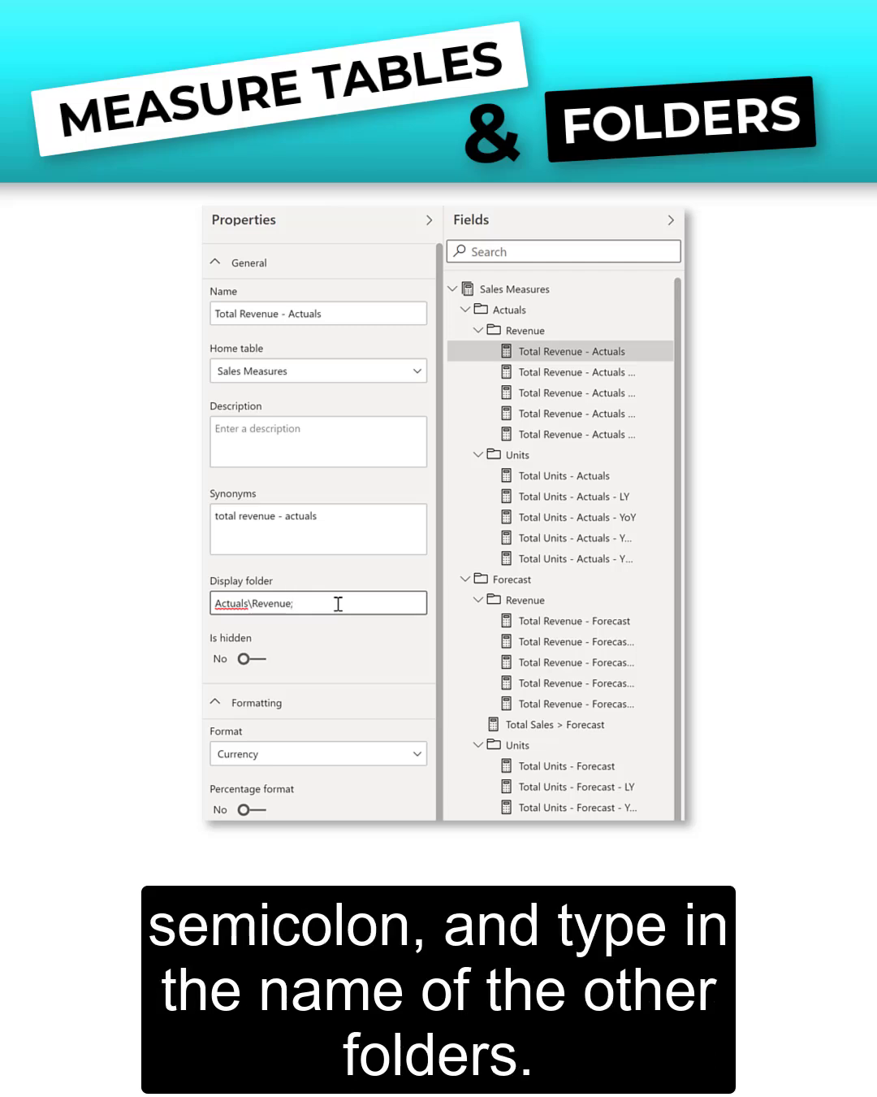
{"action": "type", "text": "Favor"}
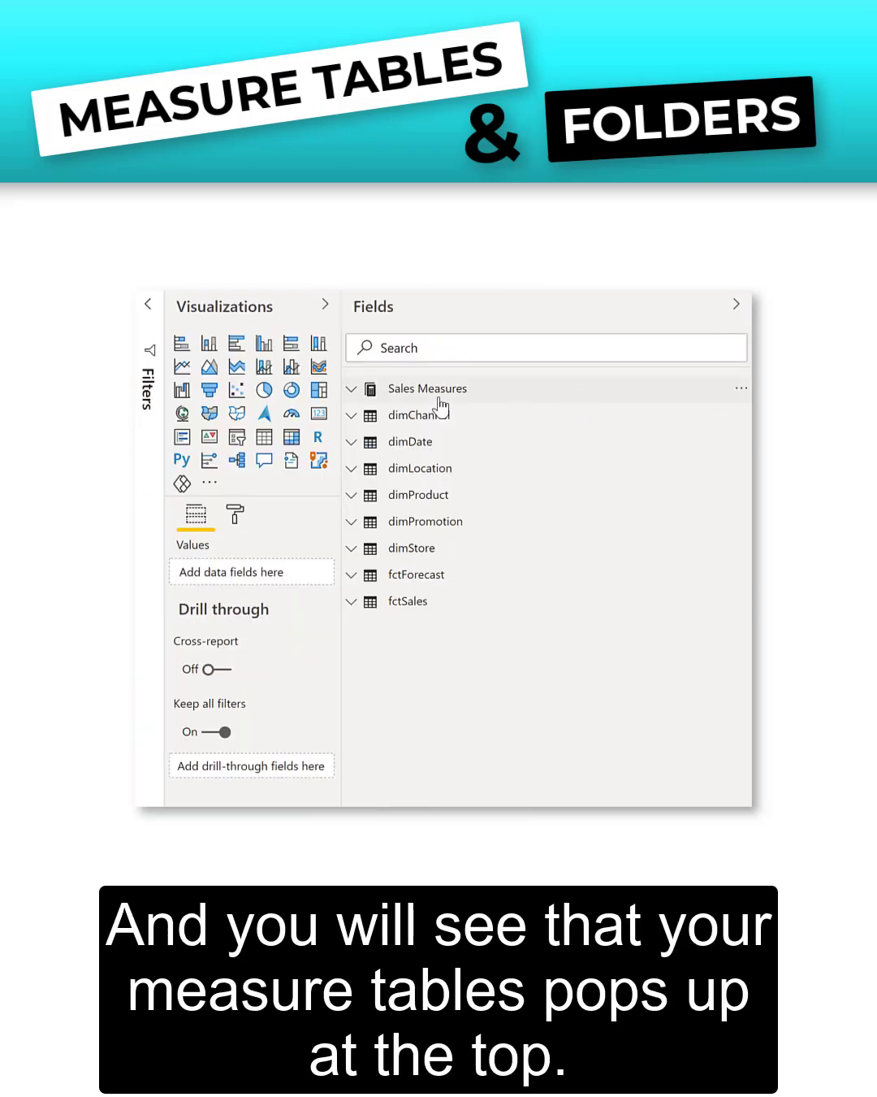
{"action": "mouse_move", "coordinate": [428, 388]}
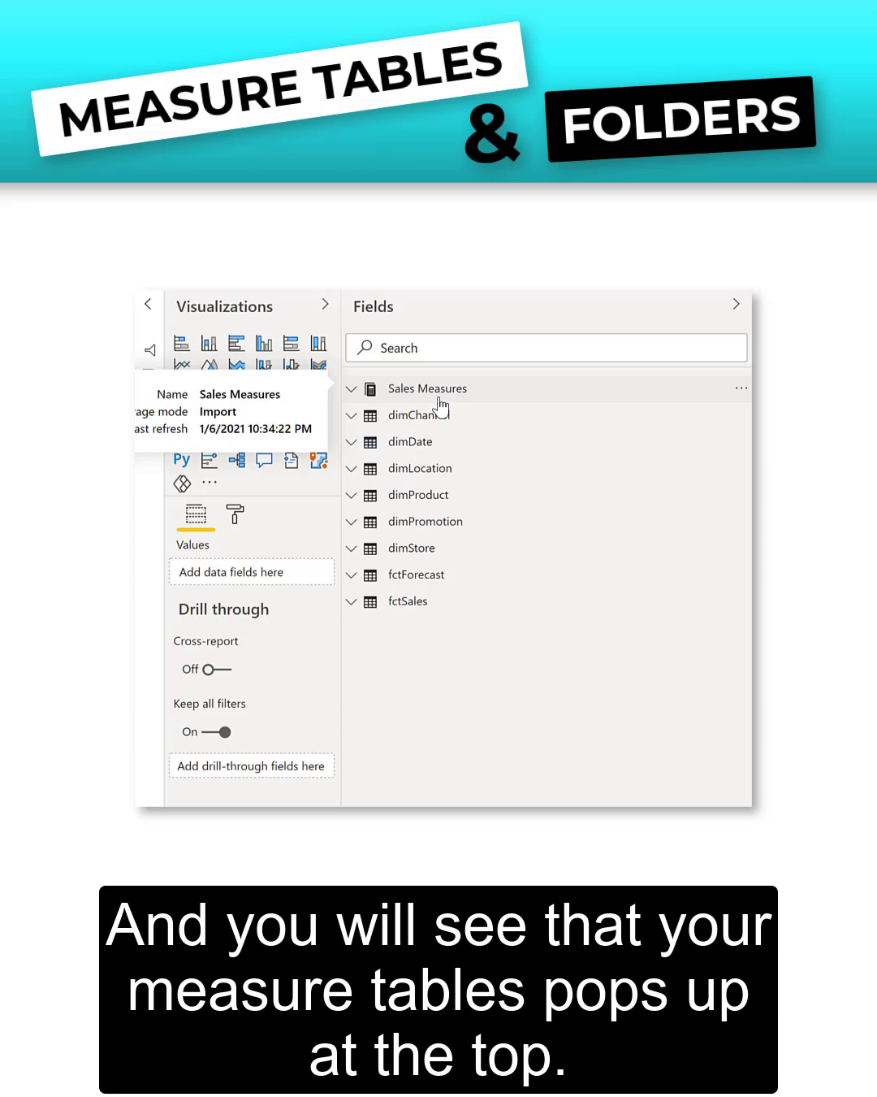
Expand Sales Measures to show 1. Favorites, 2. Actuals, 3. Forecast and Other
{"action": "left_click", "coordinate": [352, 389]}
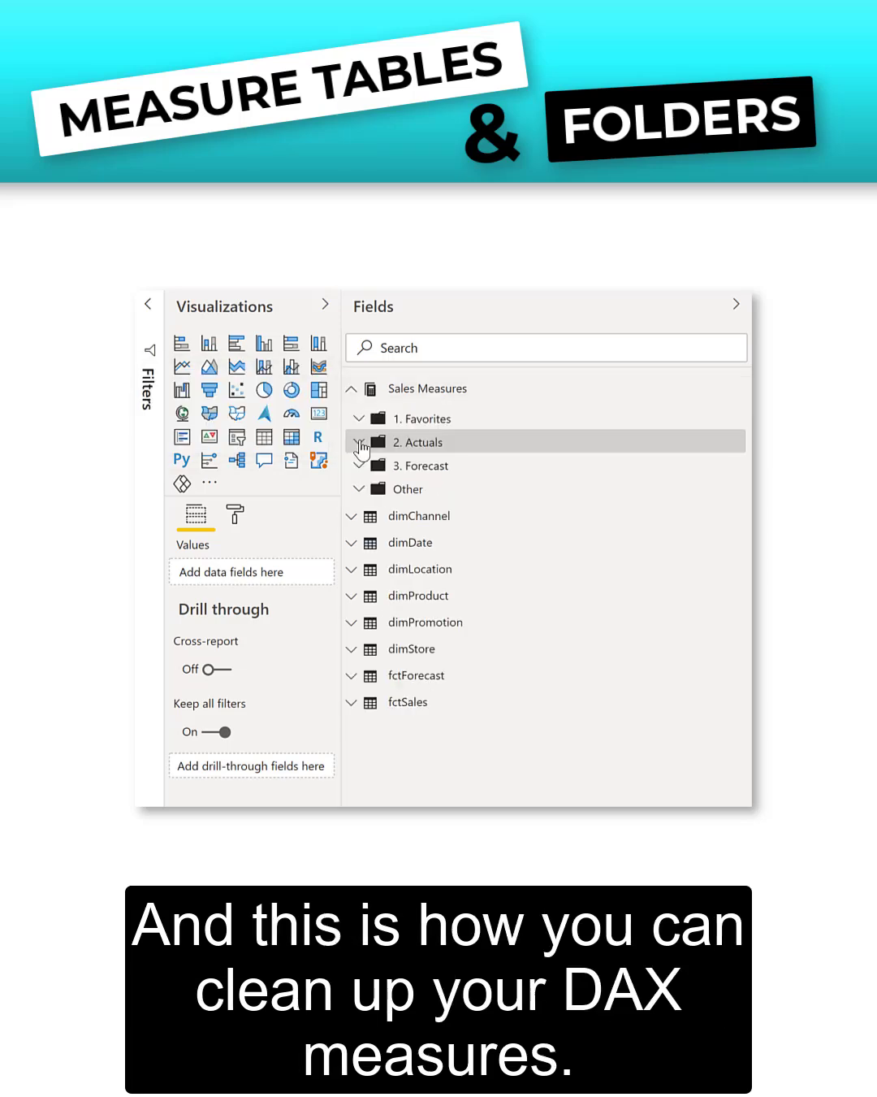